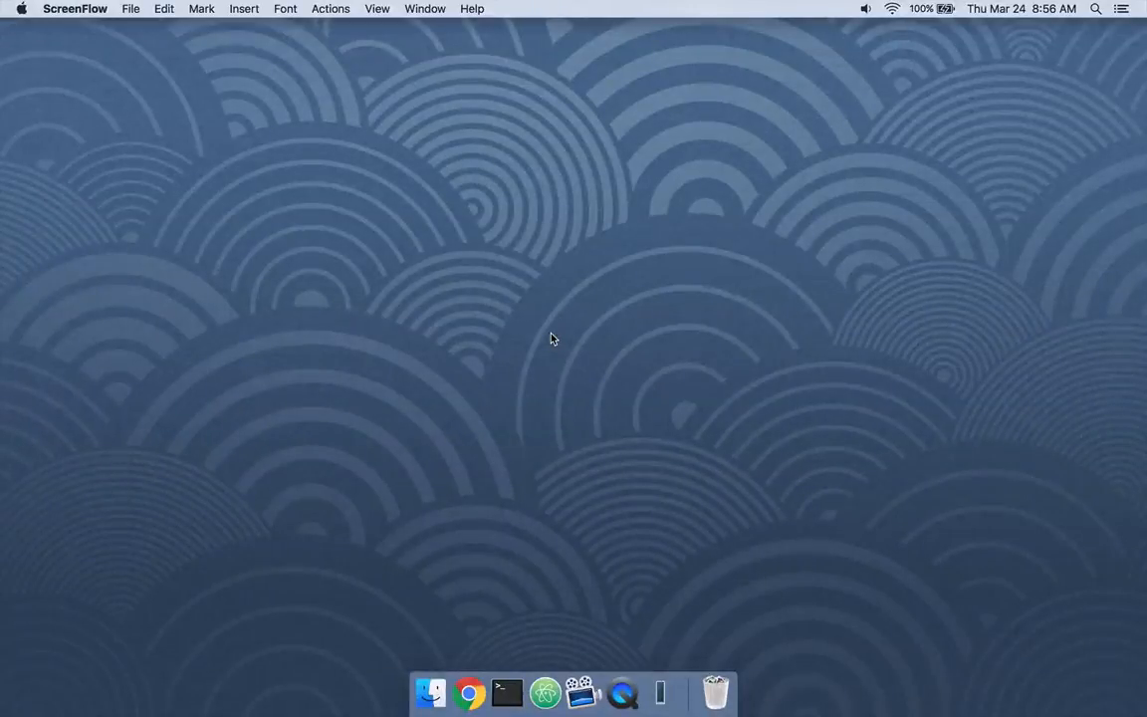
{"action": "mouse_move", "coordinate": [558, 353]}
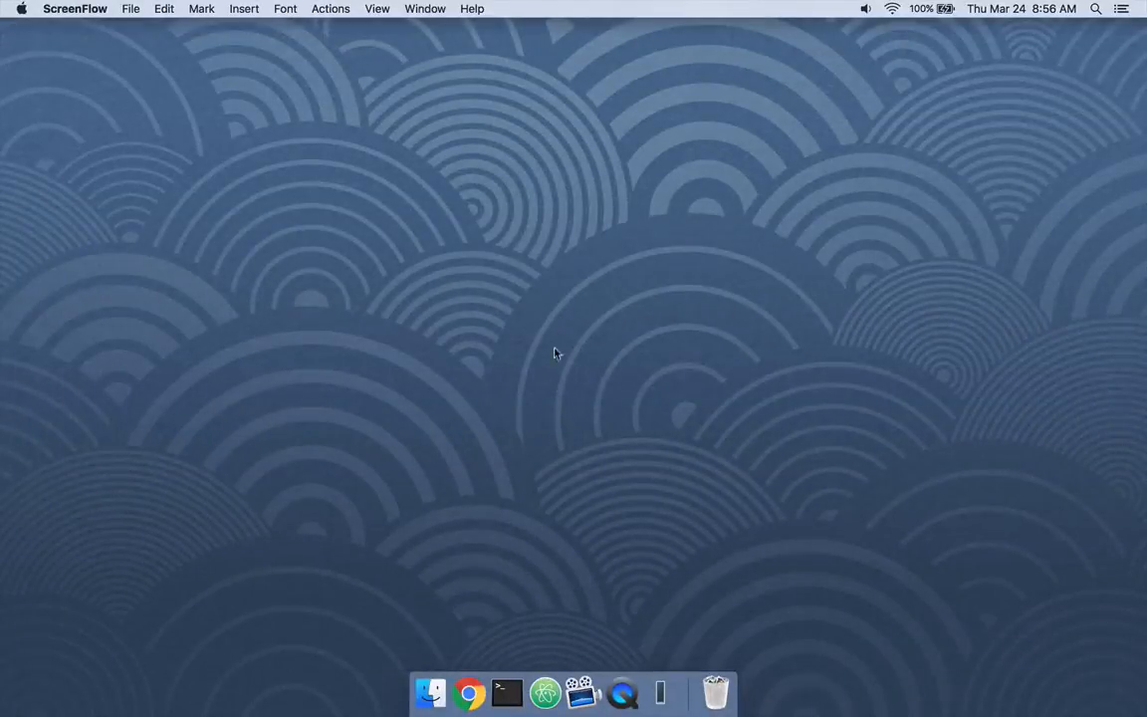
{"action": "mouse_move", "coordinate": [469, 693]}
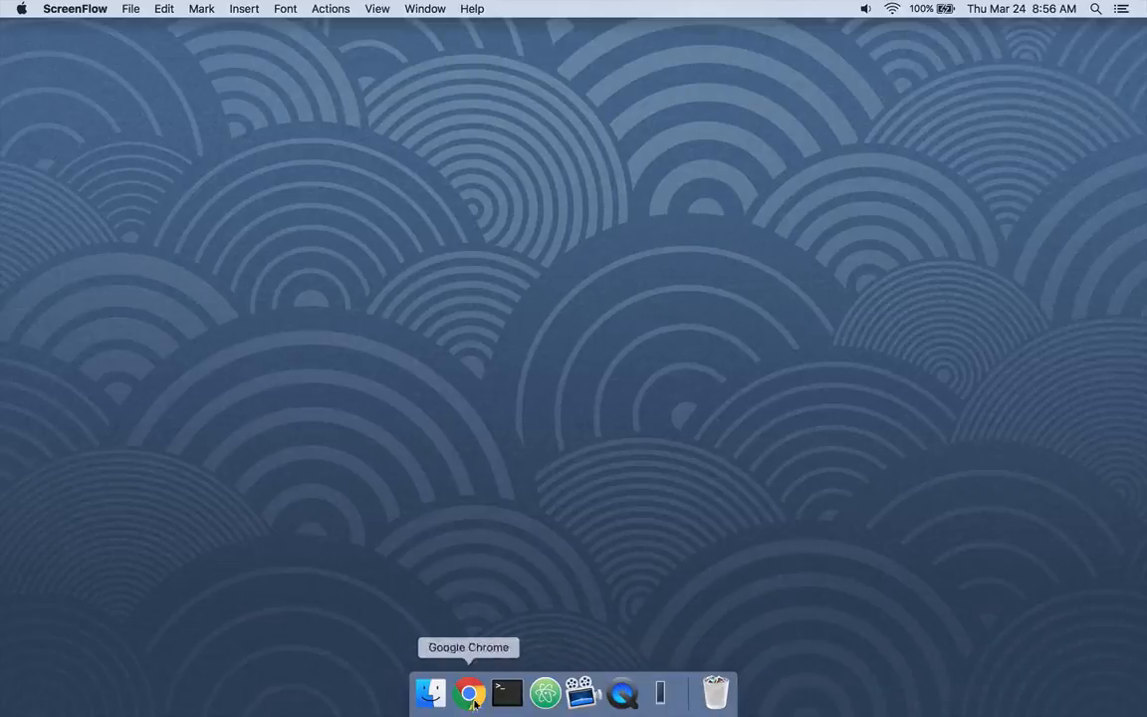
{"action": "mouse_move", "coordinate": [623, 693]}
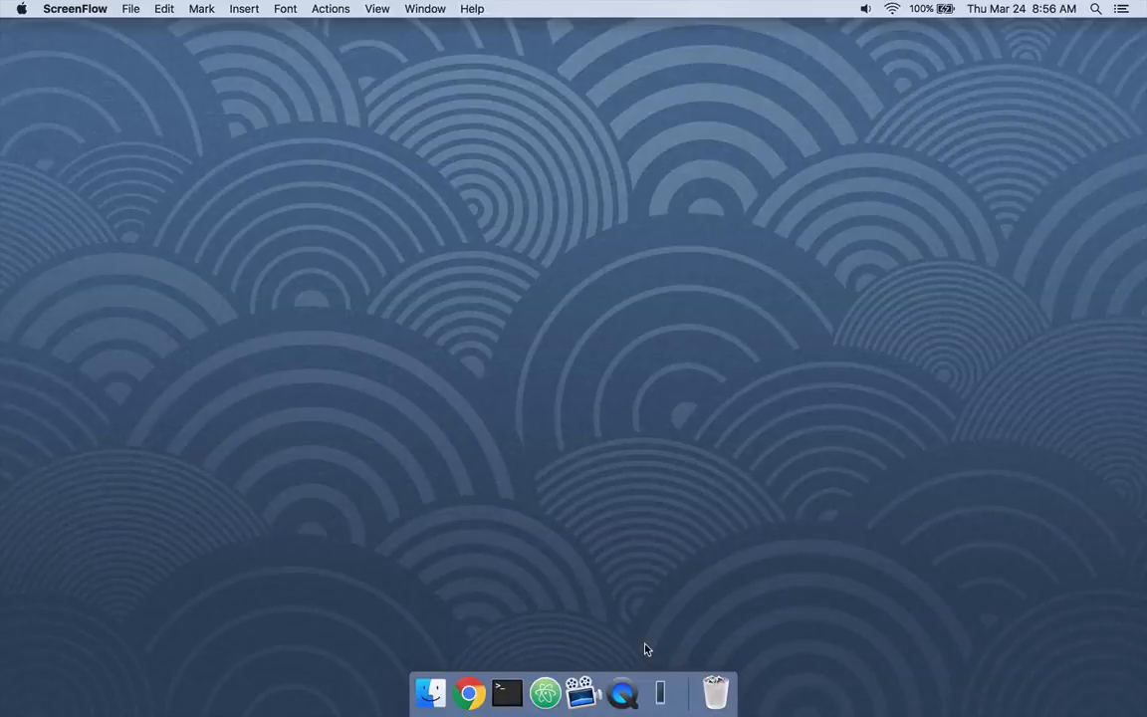
{"action": "mouse_move", "coordinate": [622, 694]}
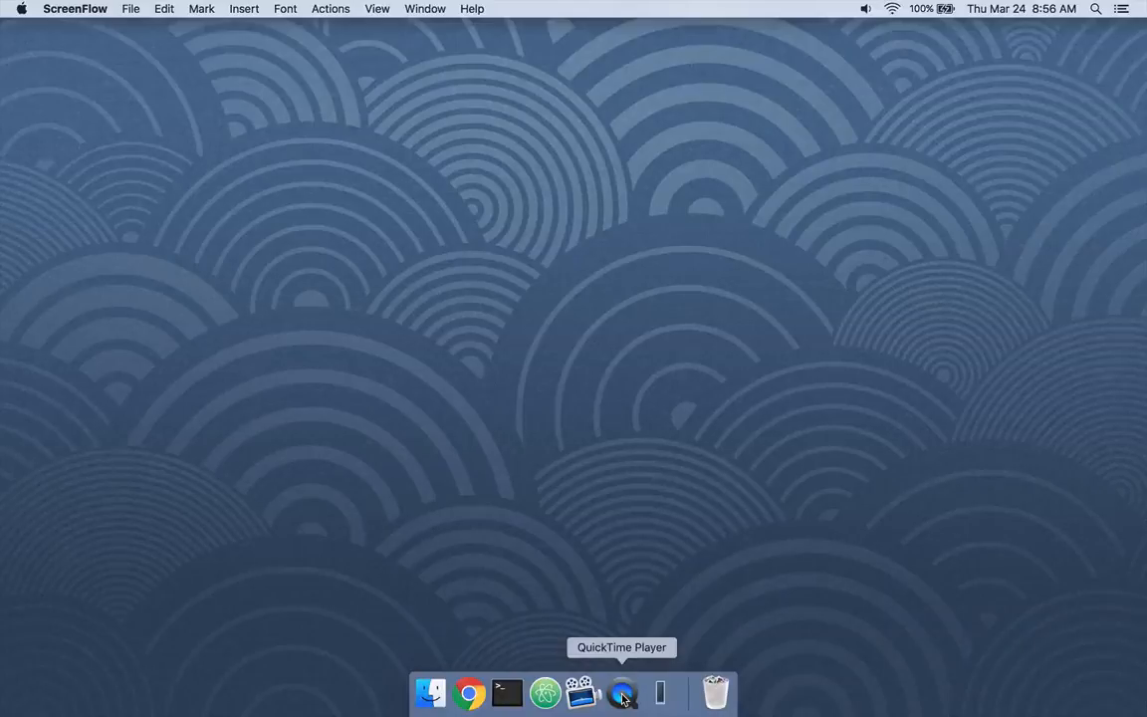
- Launch QuickTime Player from its Dock icon menu, then quit it again
{"action": "right_click", "coordinate": [622, 692]}
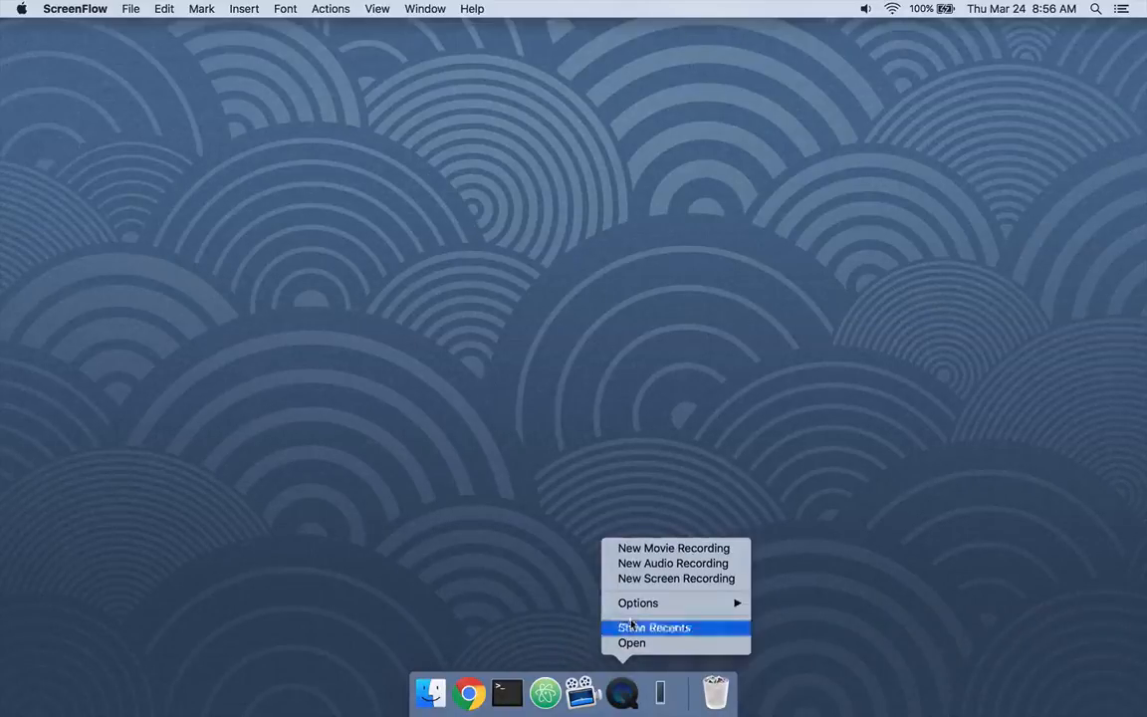
{"action": "left_click", "coordinate": [677, 579]}
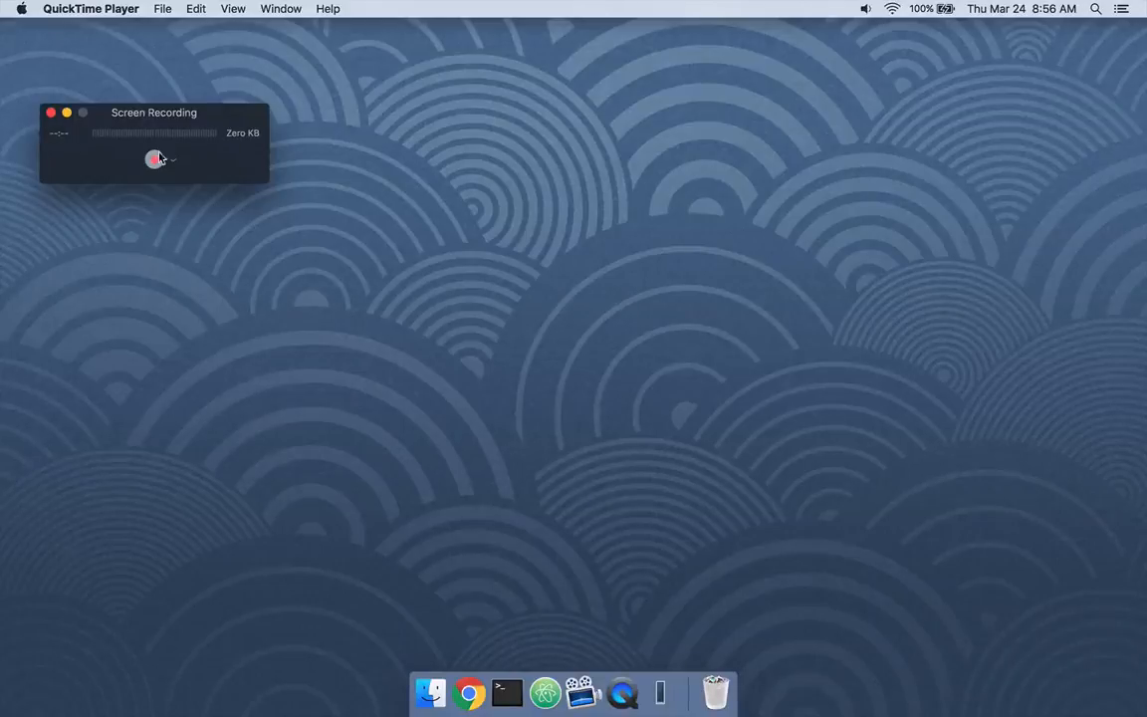
{"action": "right_click", "coordinate": [622, 692]}
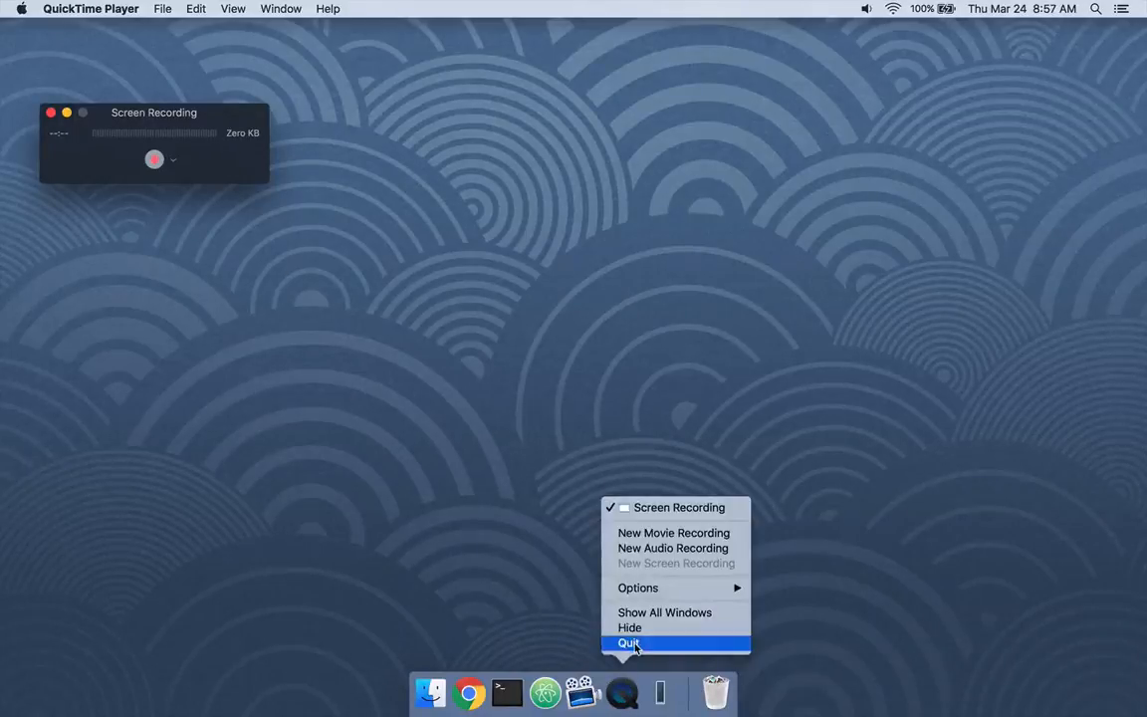
{"action": "left_click", "coordinate": [630, 642]}
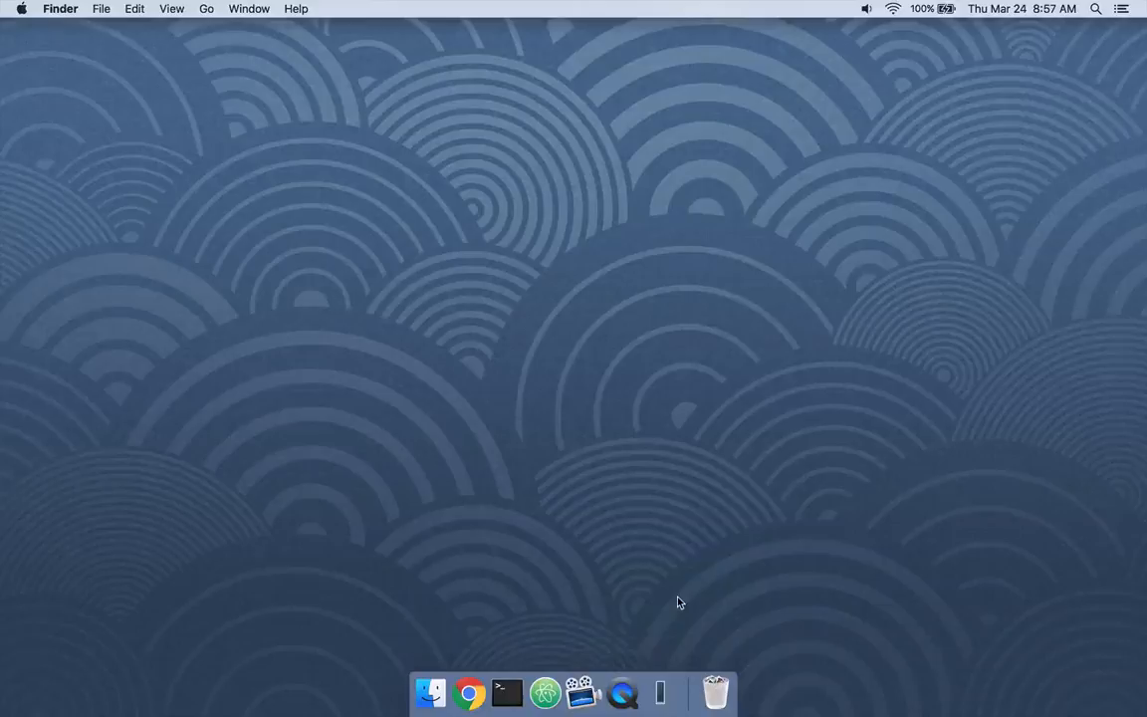
- Remove QuickTime Player from the Dock through its icon menu
{"action": "right_click", "coordinate": [623, 692]}
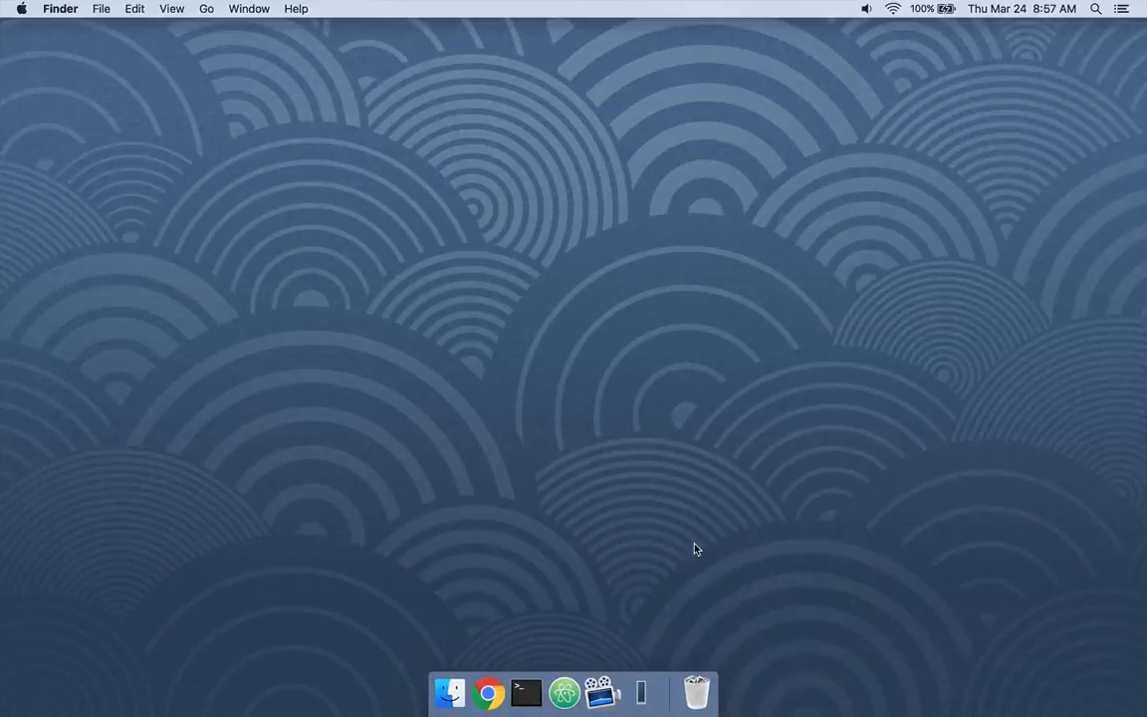
{"action": "mouse_move", "coordinate": [615, 618]}
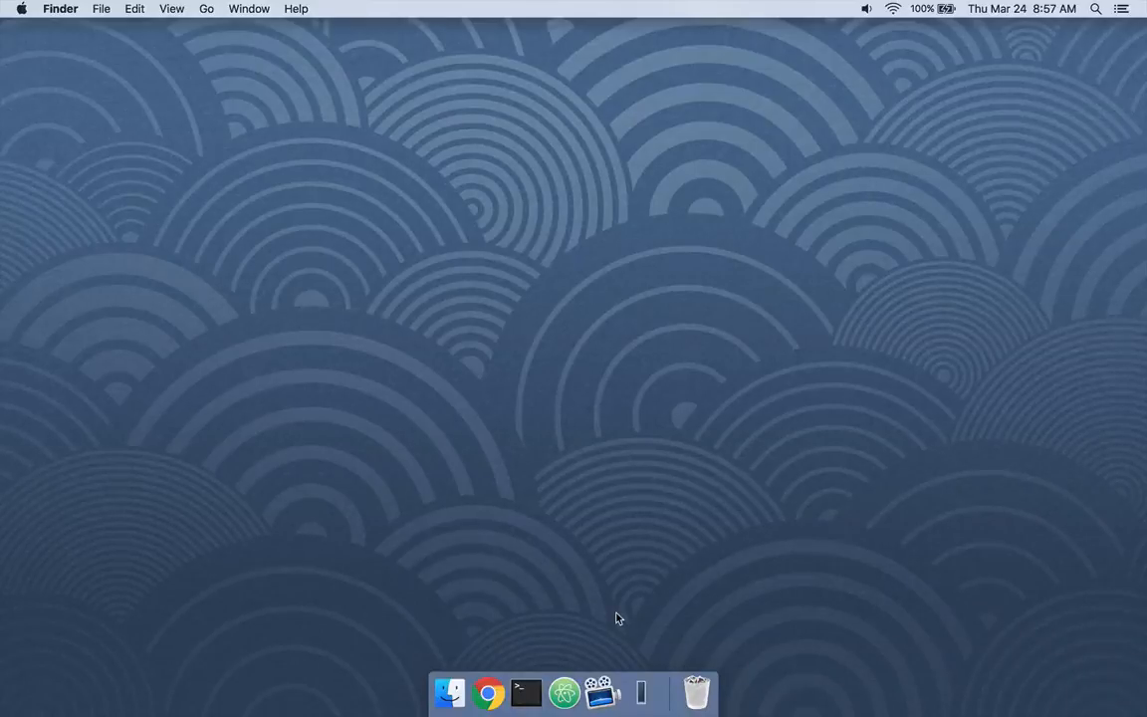
{"action": "mouse_move", "coordinate": [702, 557]}
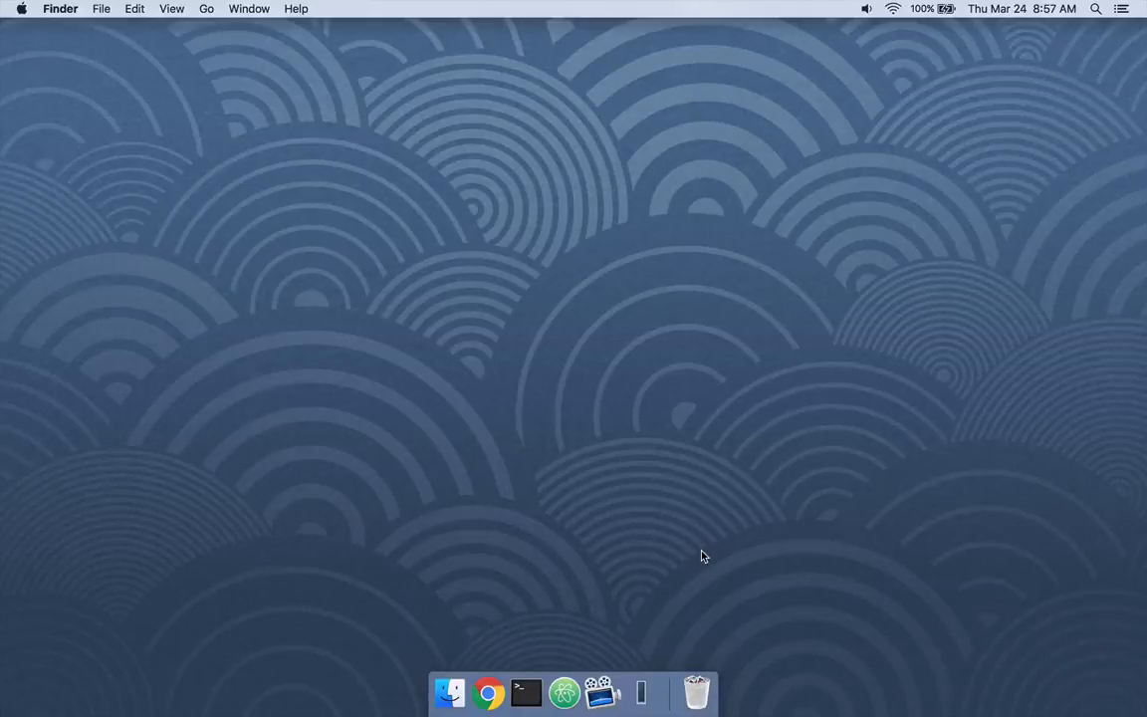
{"action": "left_click", "coordinate": [564, 693]}
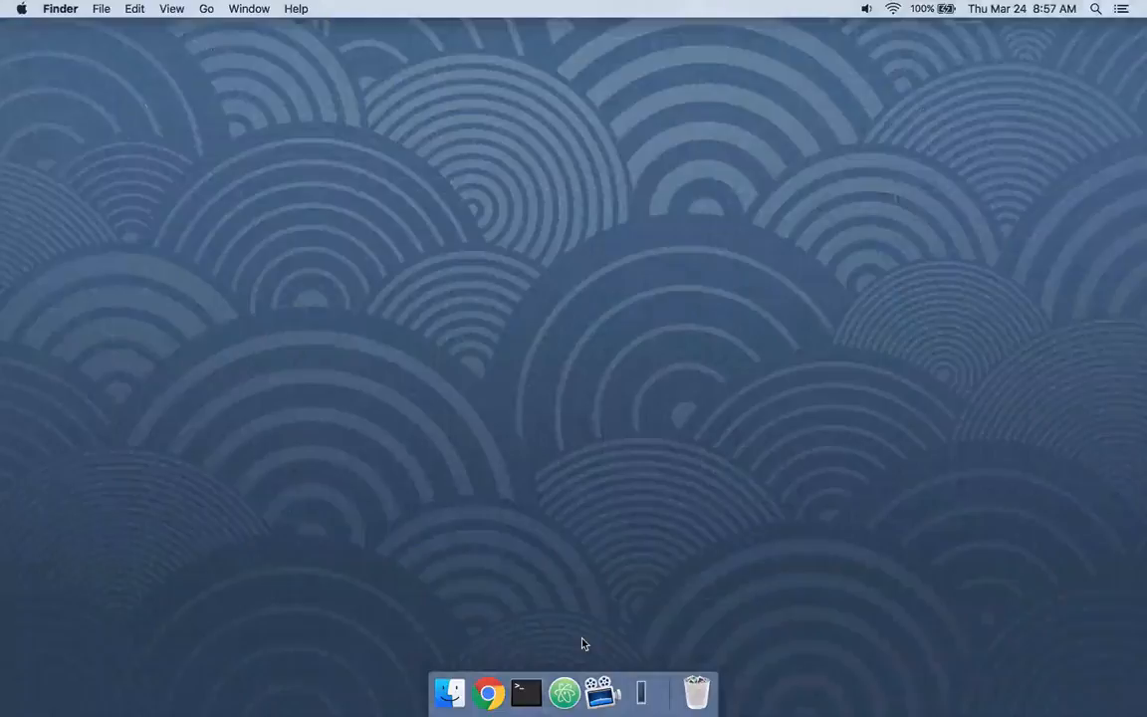
{"action": "left_click", "coordinate": [563, 694]}
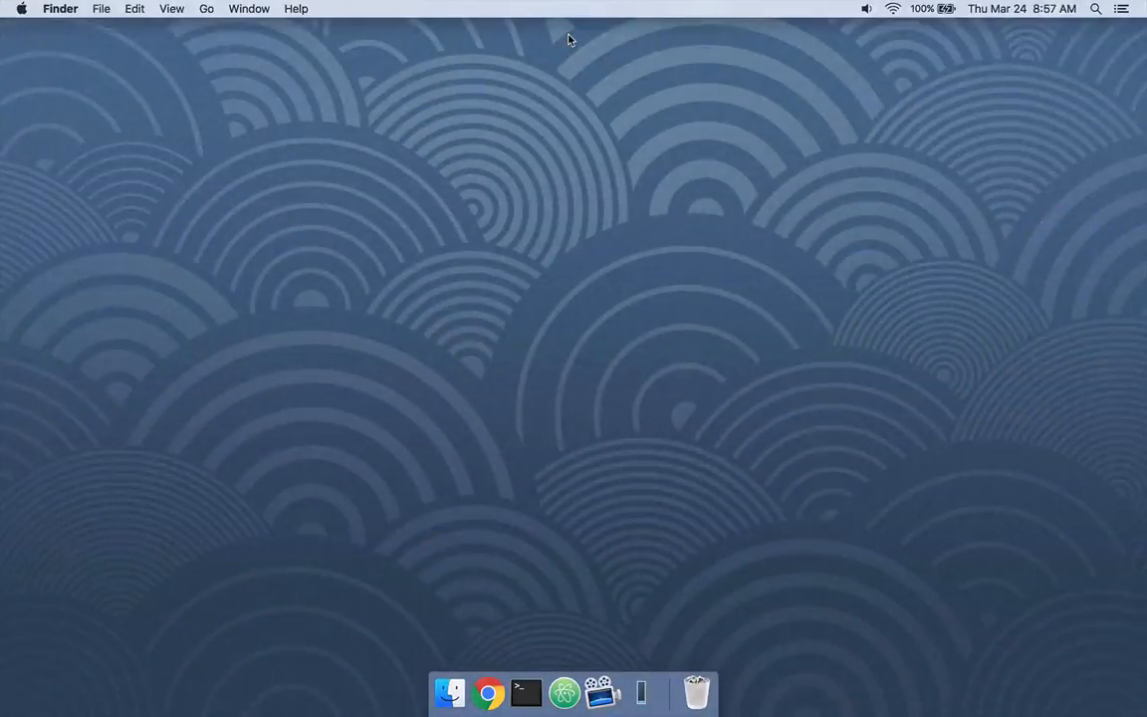
{"action": "type", "text": "q"}
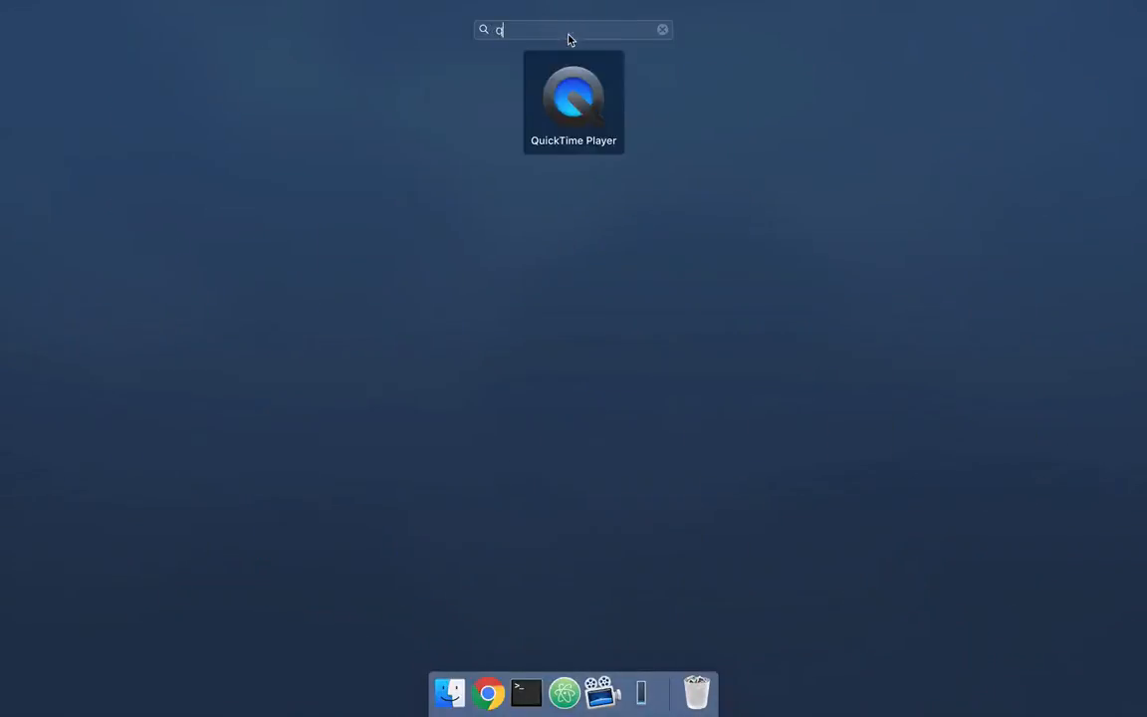
{"action": "type", "text": "ui"}
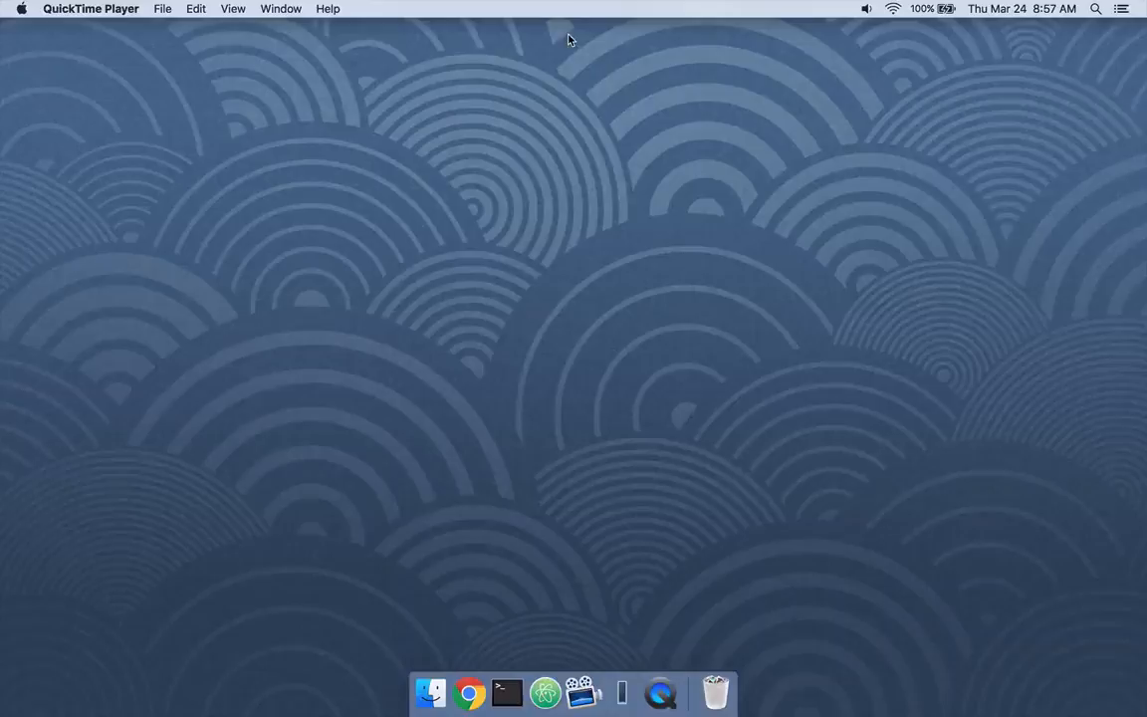
{"action": "right_click", "coordinate": [661, 692]}
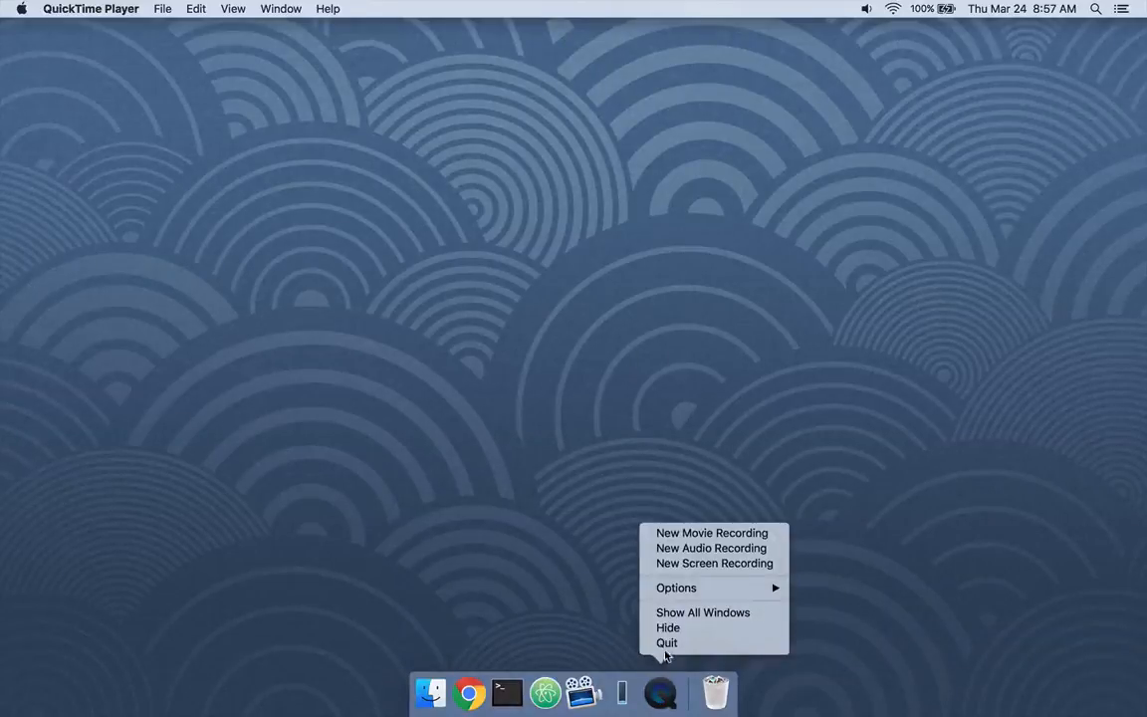
{"action": "left_click", "coordinate": [667, 642]}
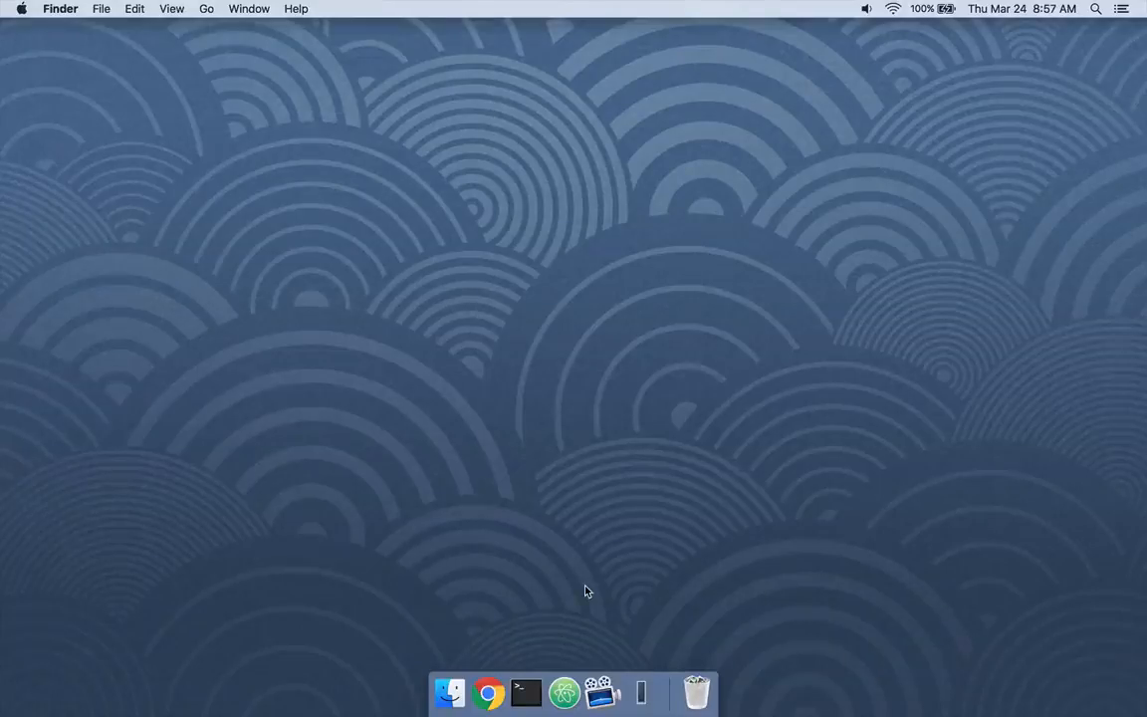
- Open Launchpad's app grid and drag an icon while the icons jiggle
{"action": "left_click", "coordinate": [564, 693]}
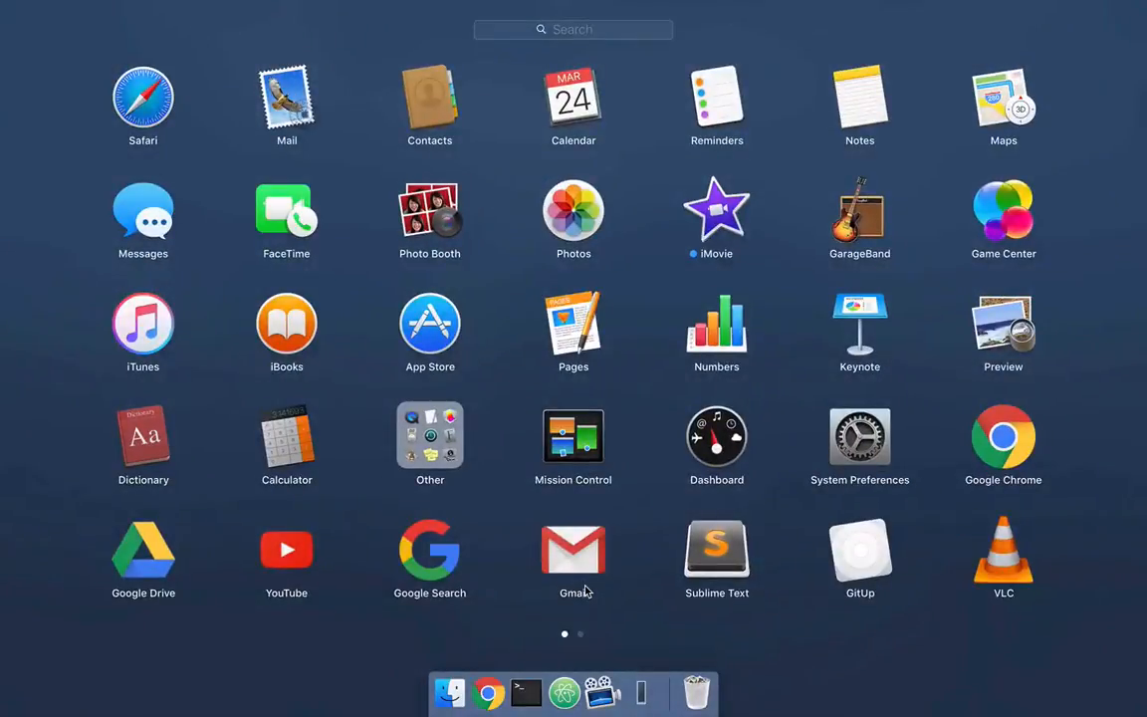
{"action": "mouse_move", "coordinate": [677, 405]}
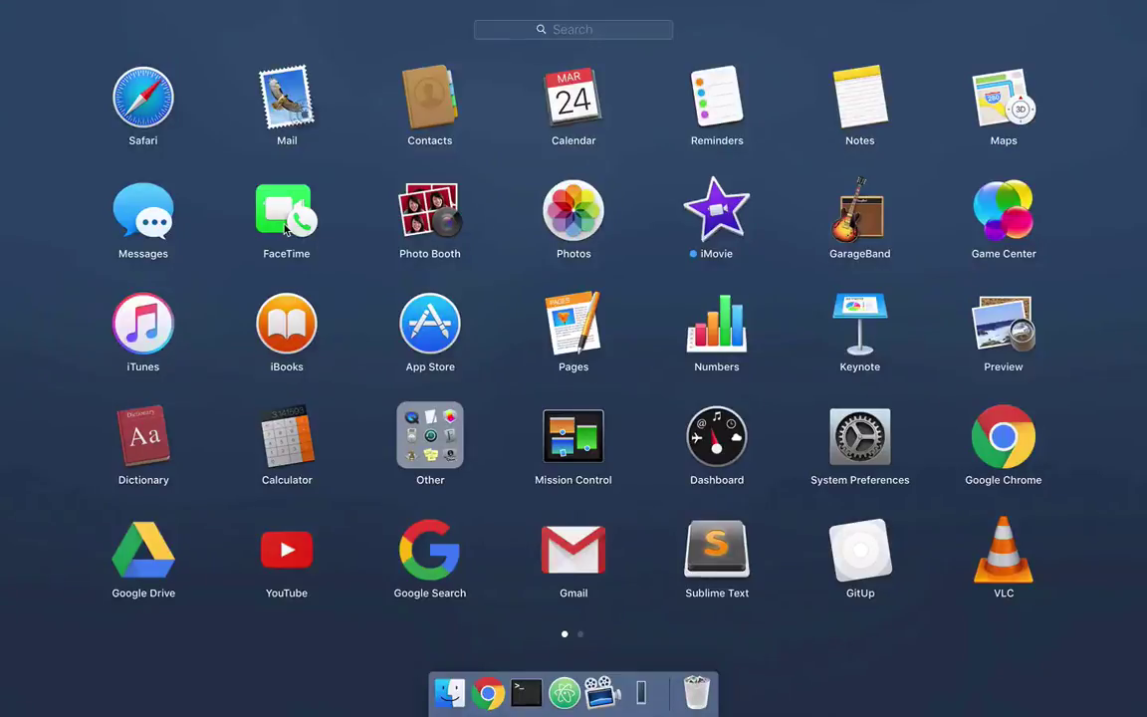
{"action": "left_click", "coordinate": [286, 212]}
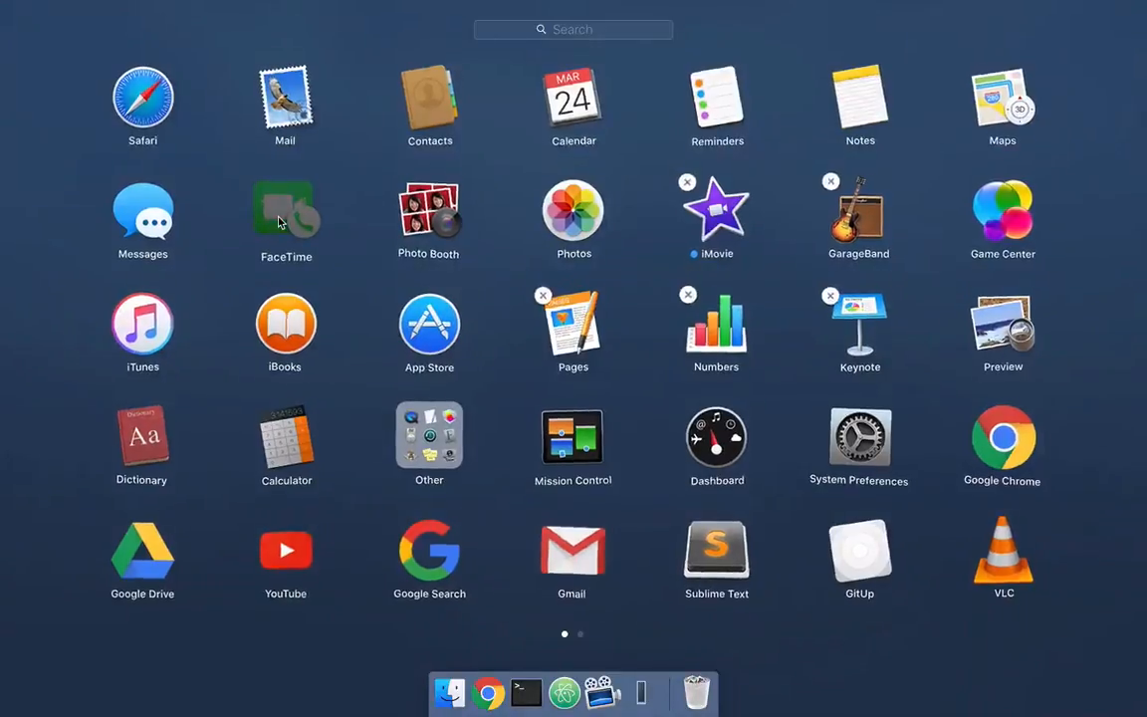
{"action": "left_click_drag", "start_coordinate": [286, 209], "coordinate": [142, 209]}
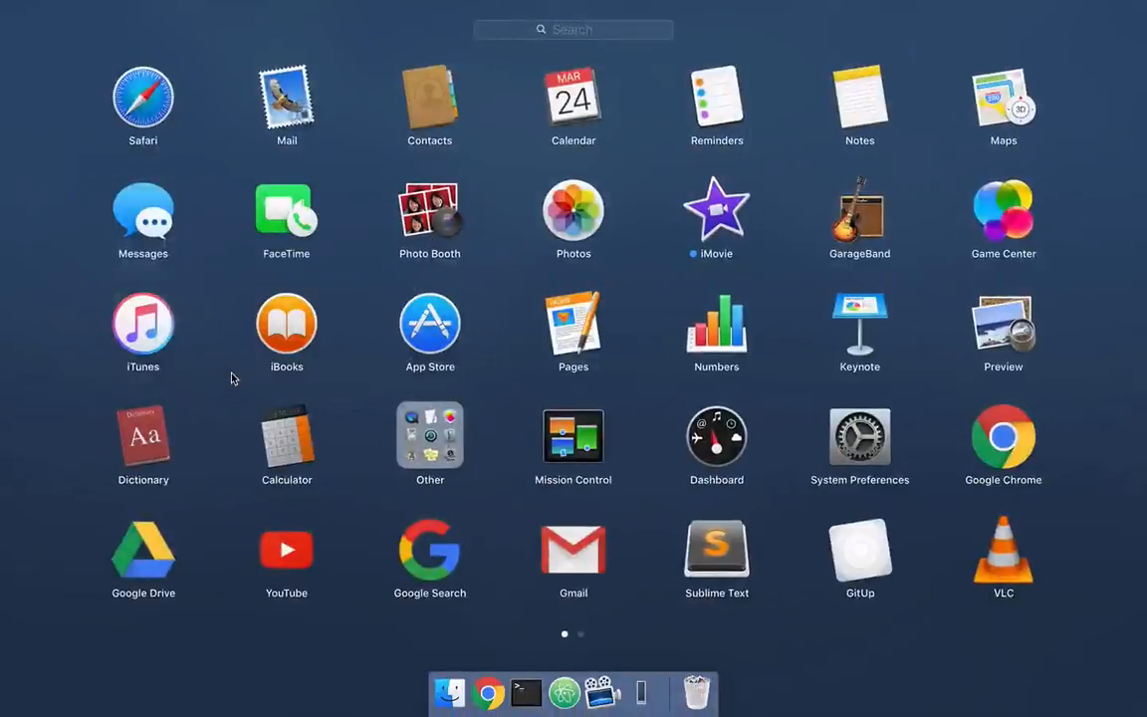
{"action": "mouse_move", "coordinate": [525, 301]}
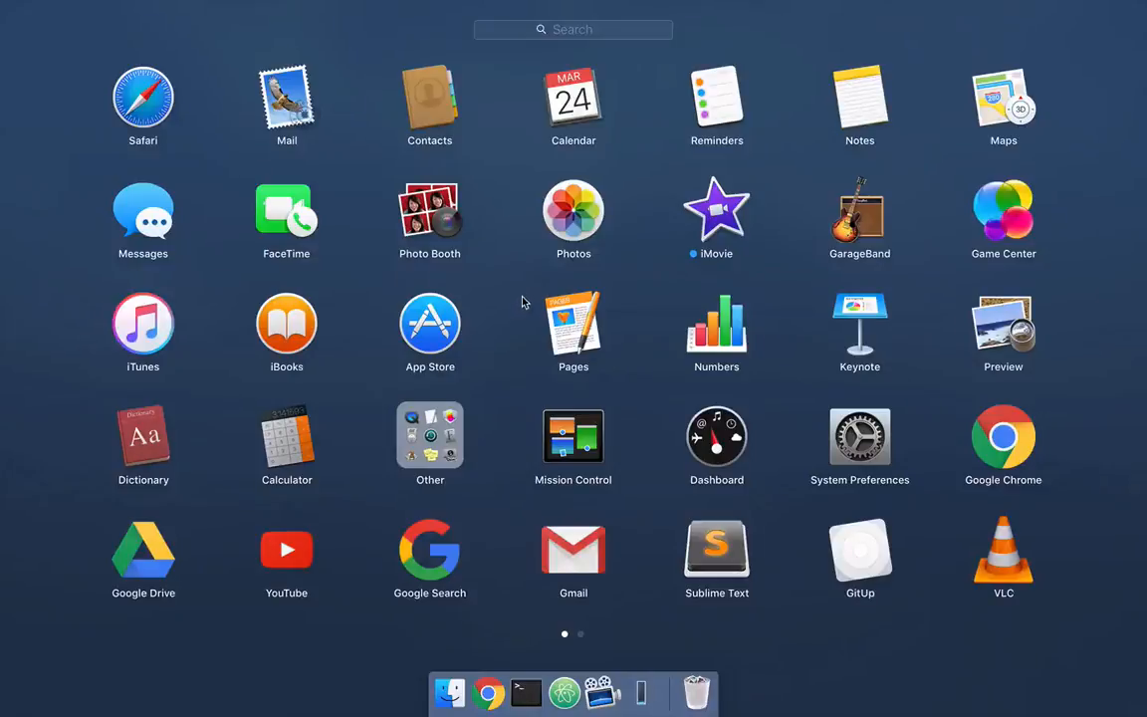
{"action": "mouse_move", "coordinate": [513, 478]}
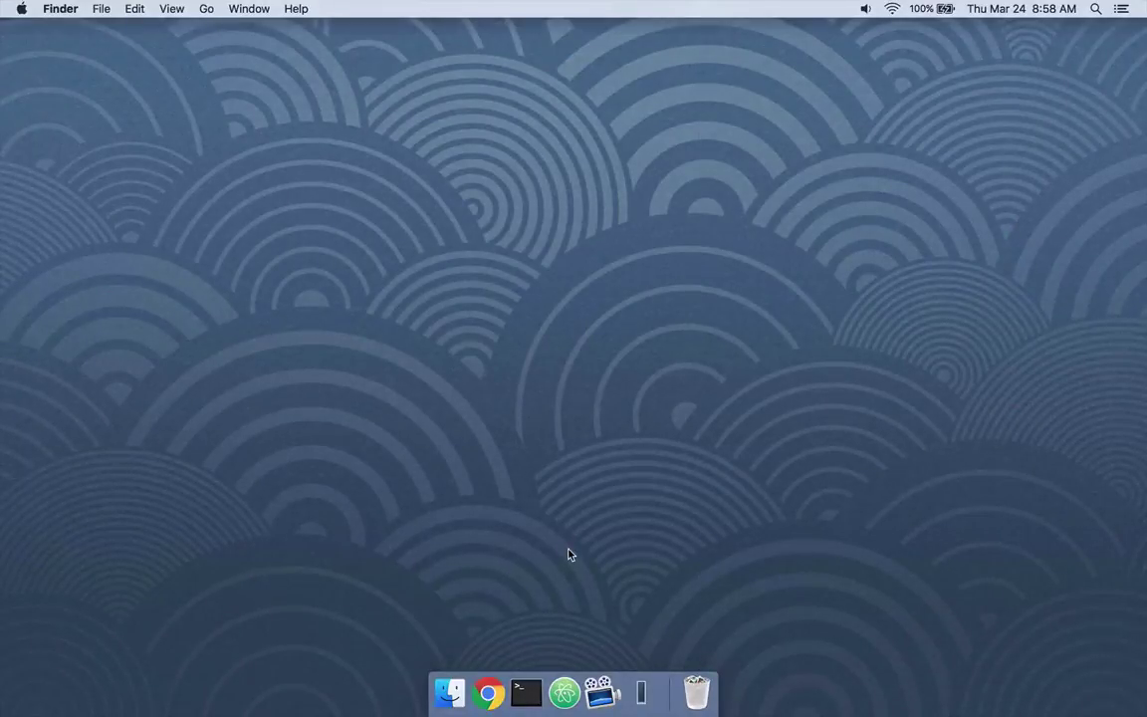
{"action": "mouse_move", "coordinate": [488, 692]}
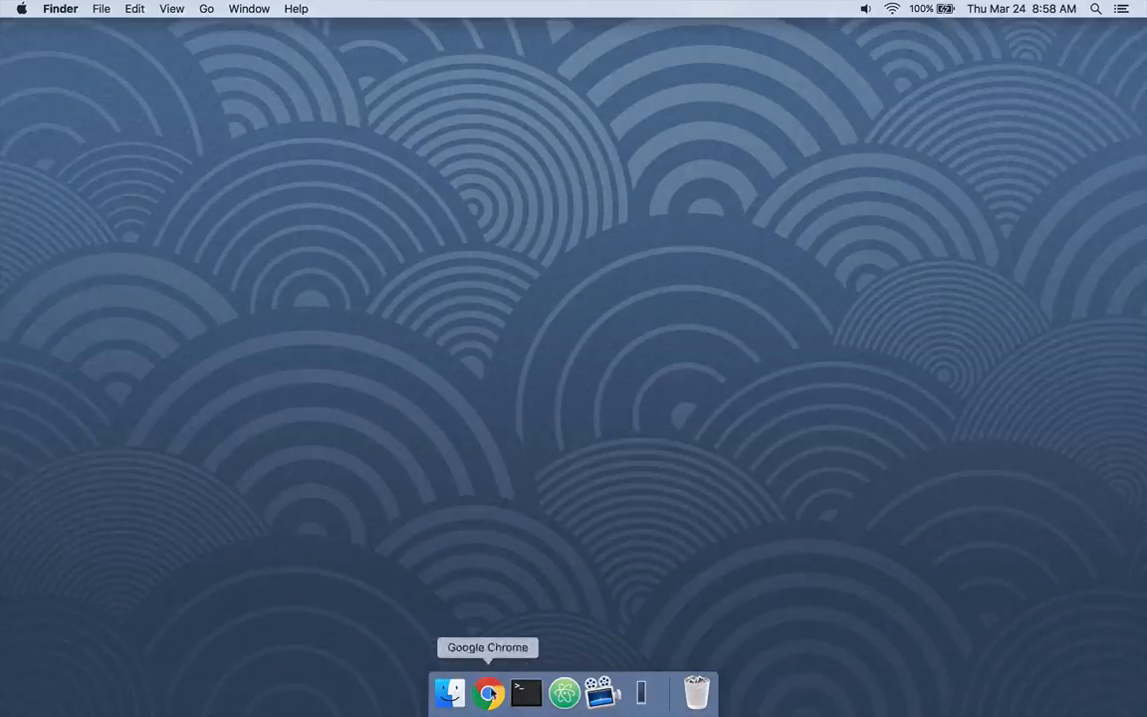
{"action": "mouse_move", "coordinate": [593, 606]}
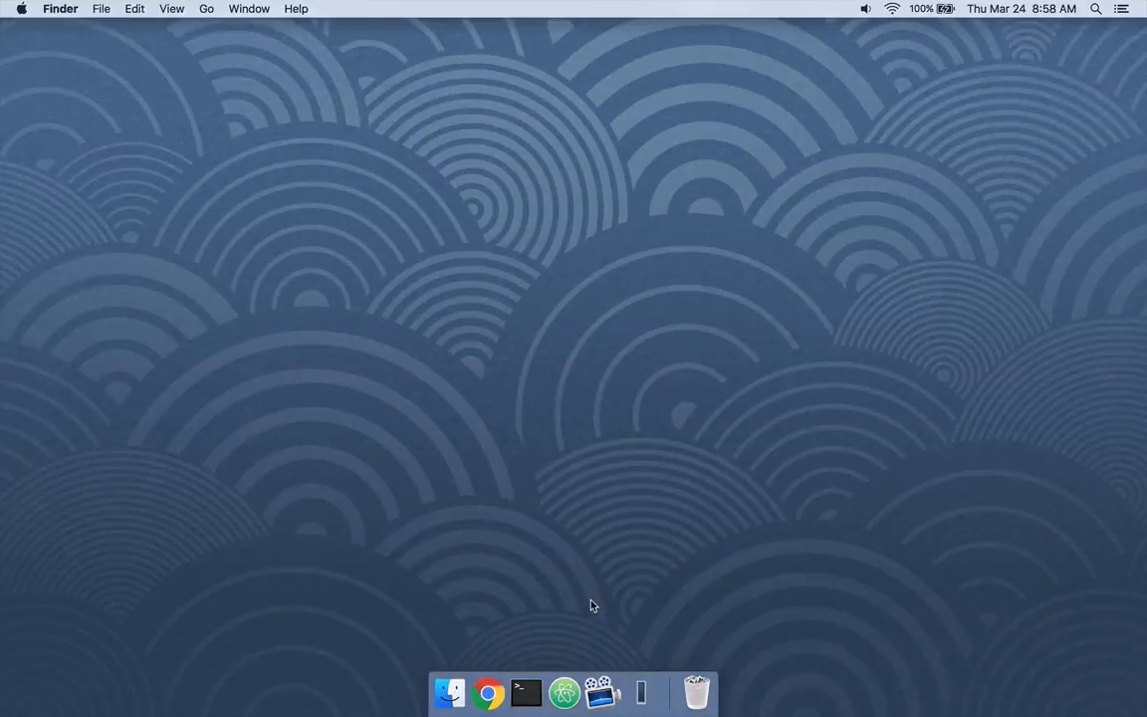
{"action": "mouse_move", "coordinate": [695, 538]}
{"action": "type", "text": "notes"}
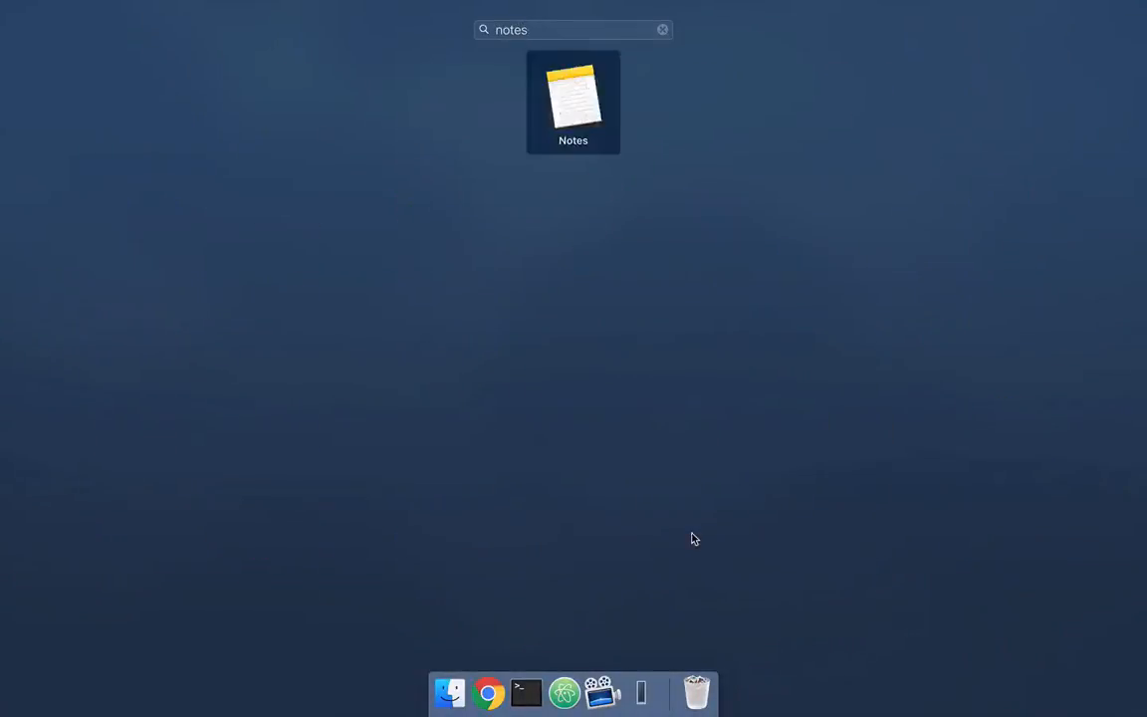
- Launch Notes from the Launchpad search results, then reopen the full app grid
{"action": "double_click", "coordinate": [573, 95]}
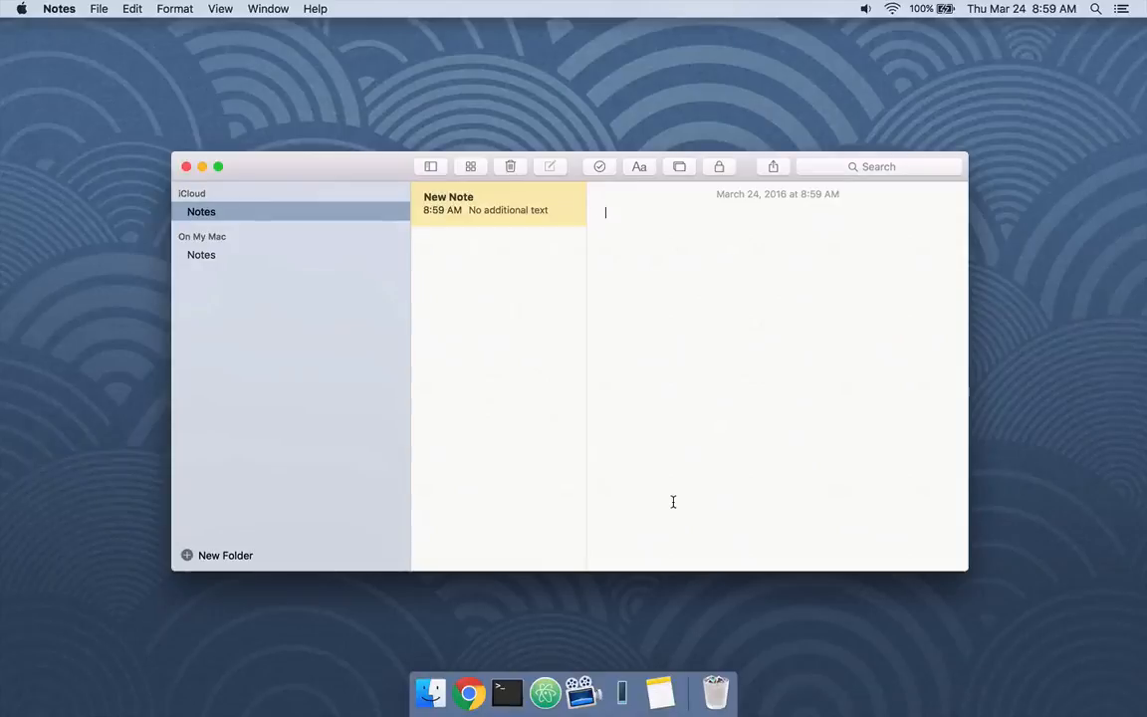
{"action": "mouse_move", "coordinate": [291, 351]}
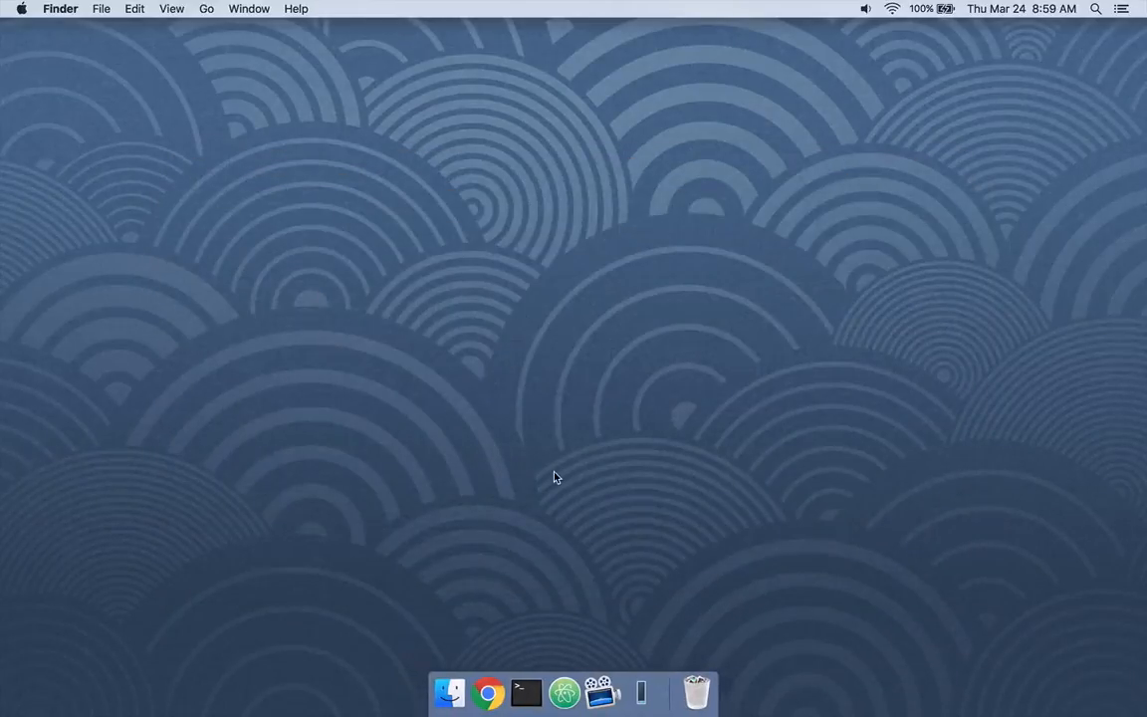
{"action": "left_click", "coordinate": [565, 693]}
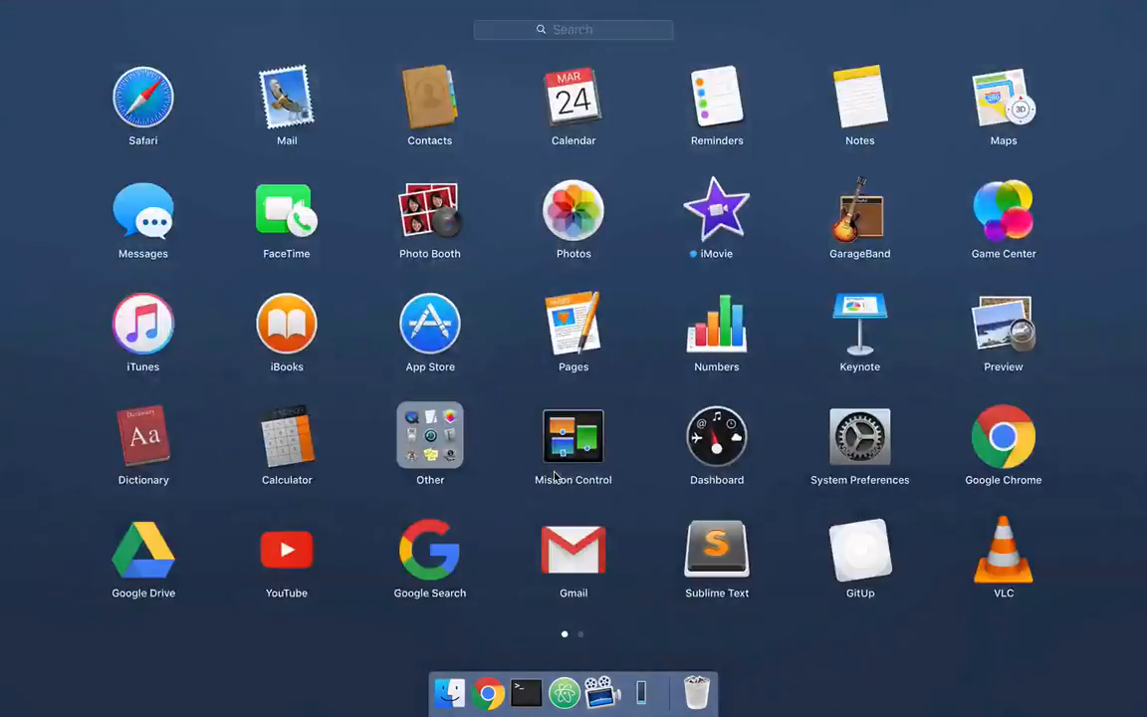
- Reopen Notes from the app grid and close its window, keeping its Dock icon
{"action": "left_click", "coordinate": [860, 97]}
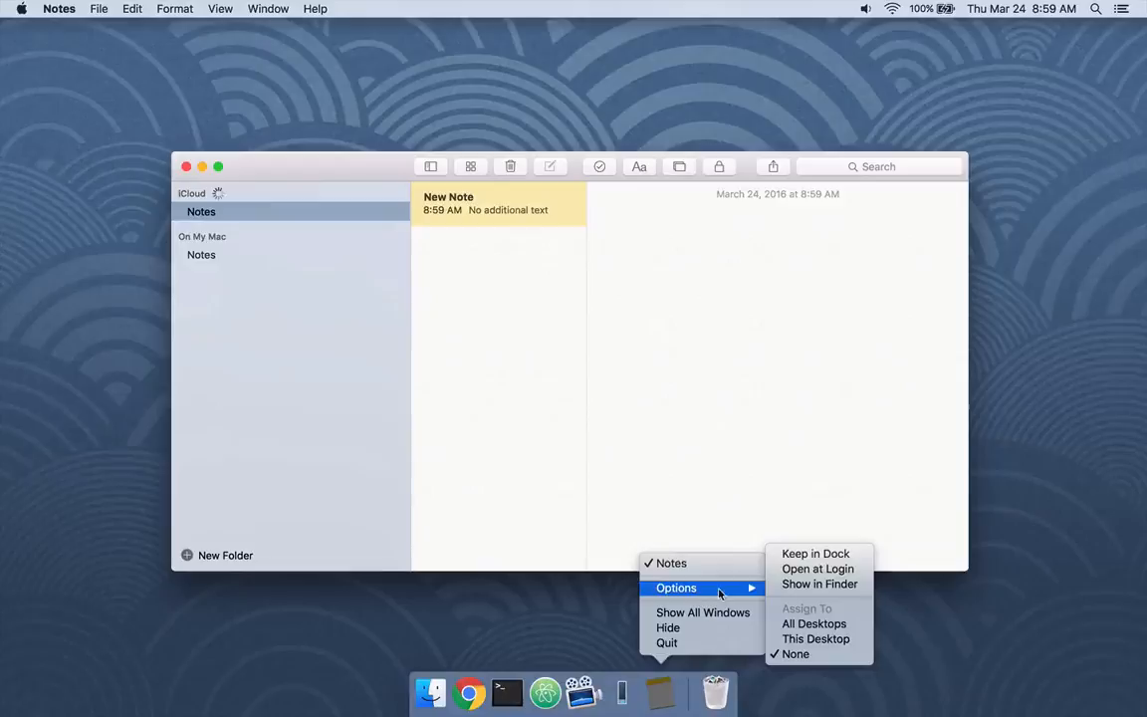
{"action": "mouse_move", "coordinate": [816, 554]}
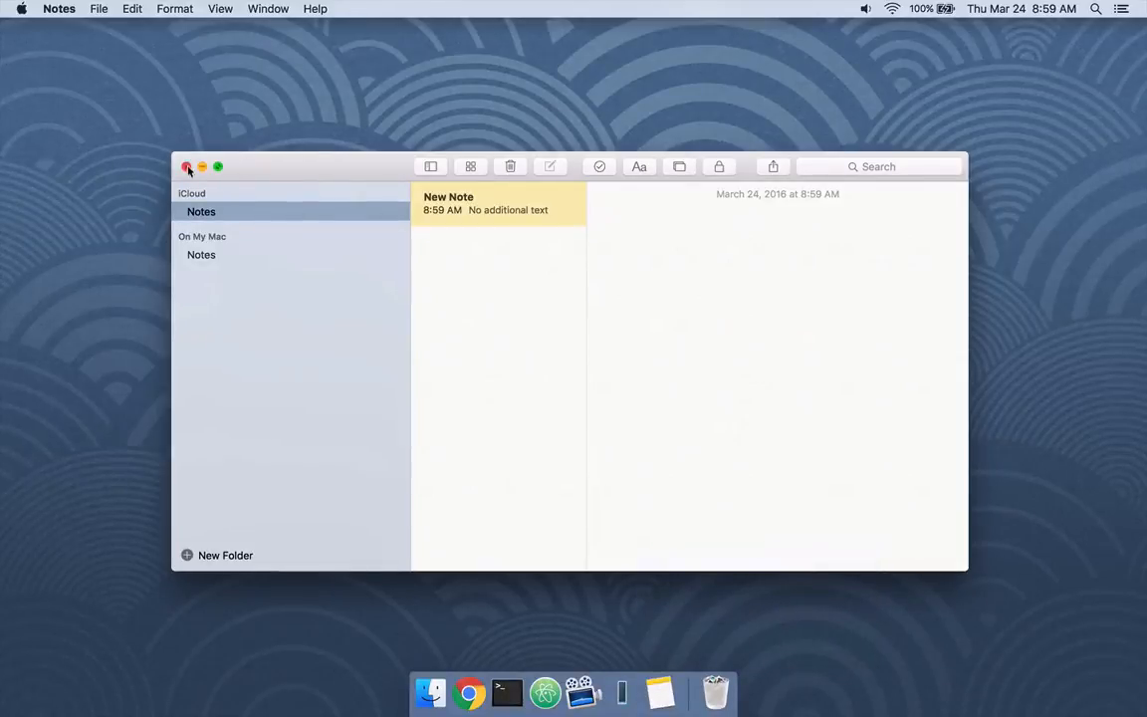
{"action": "left_click", "coordinate": [187, 167]}
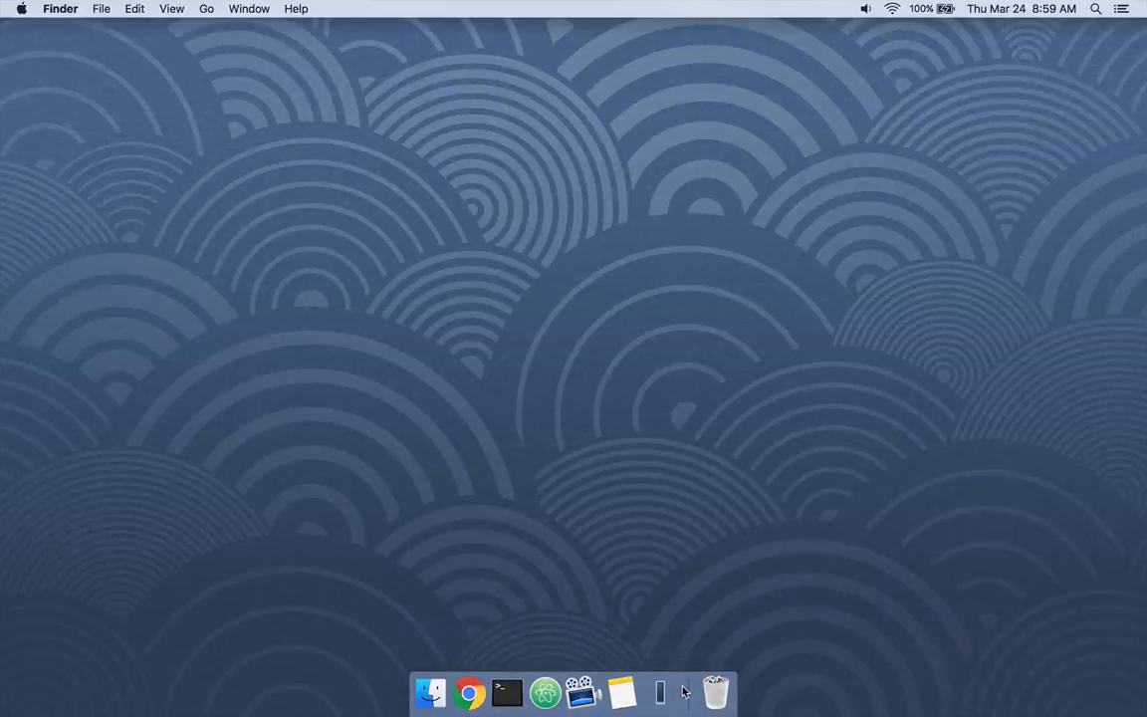
{"action": "mouse_move", "coordinate": [660, 692]}
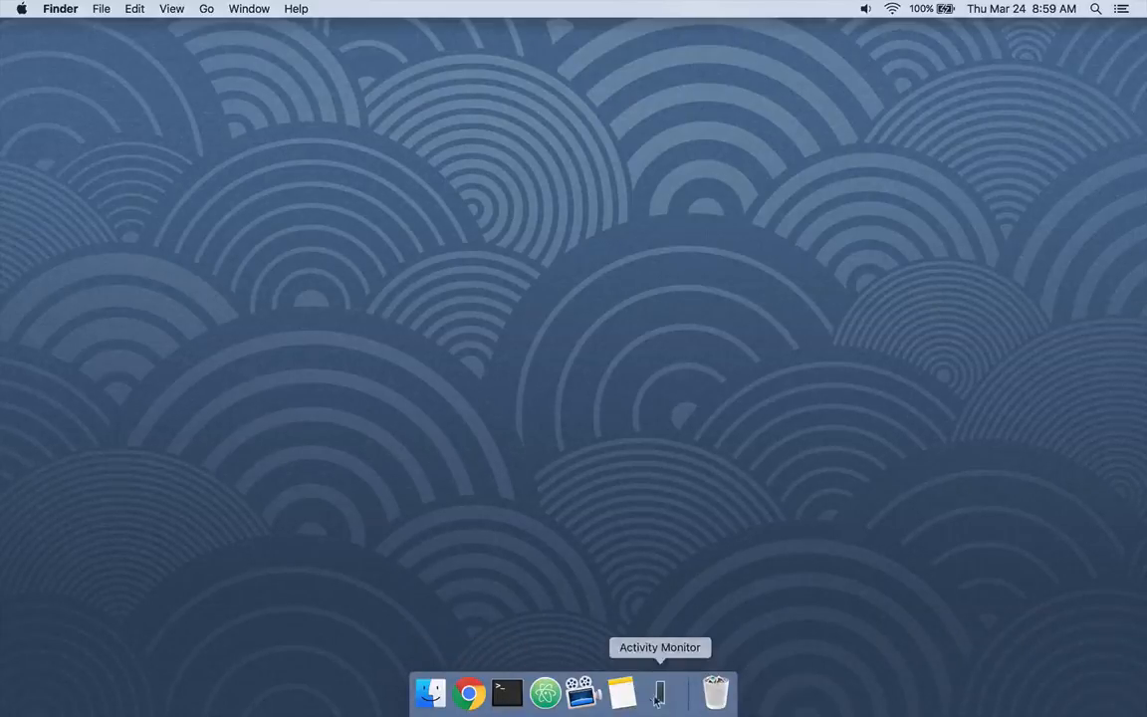
- Turn Dock hiding on from the divider menu, then recheck and dismiss that menu
{"action": "right_click", "coordinate": [692, 694]}
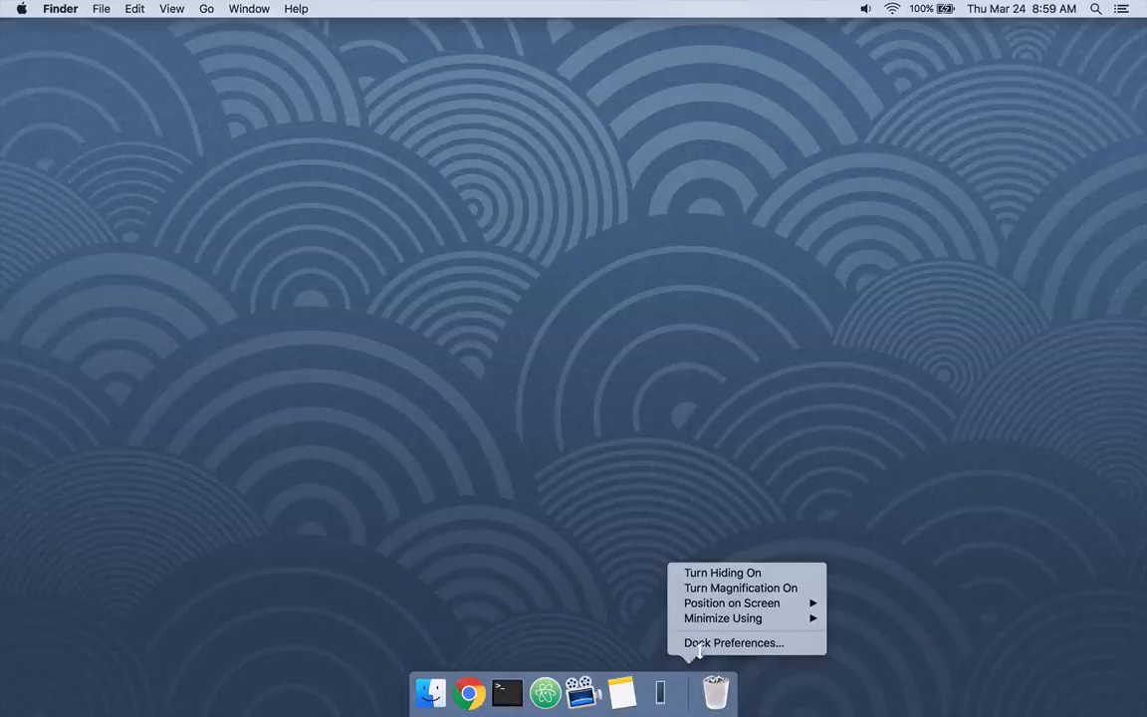
{"action": "mouse_move", "coordinate": [733, 602]}
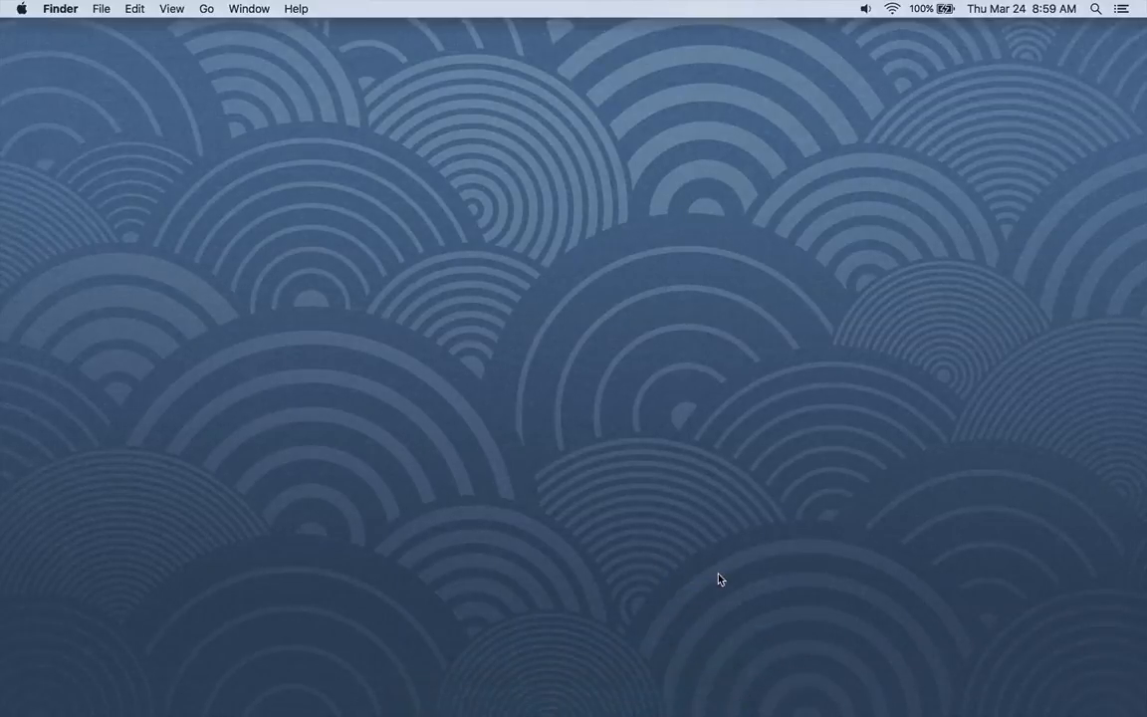
{"action": "mouse_move", "coordinate": [669, 545]}
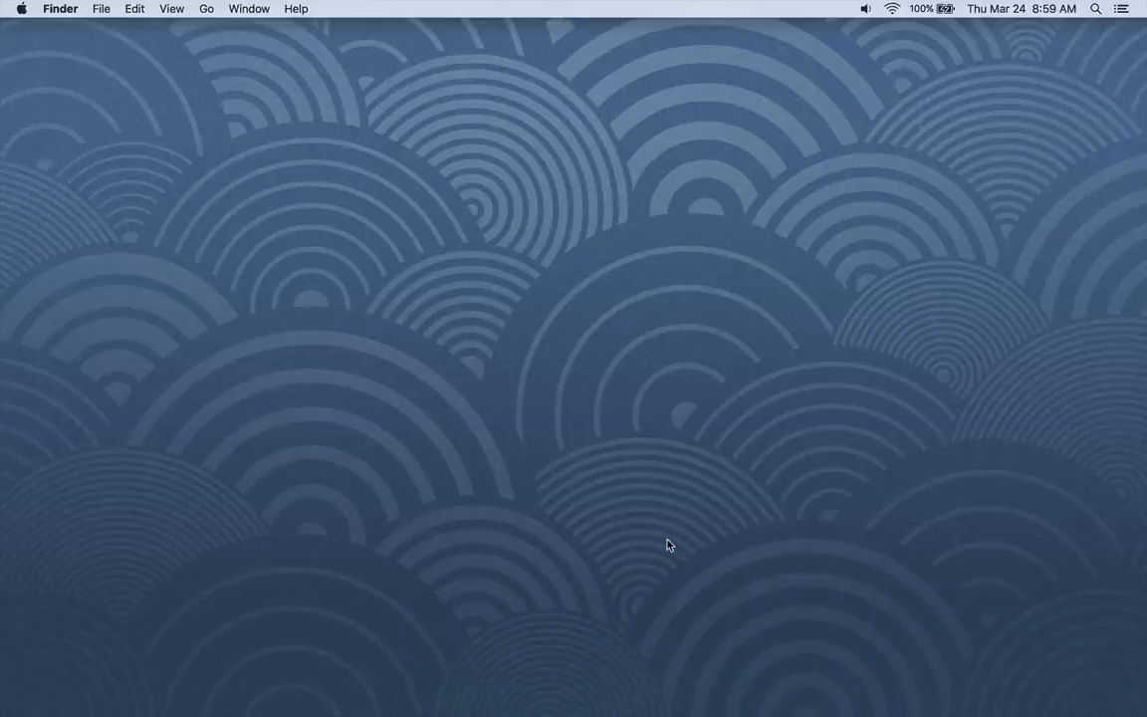
{"action": "mouse_move", "coordinate": [661, 692]}
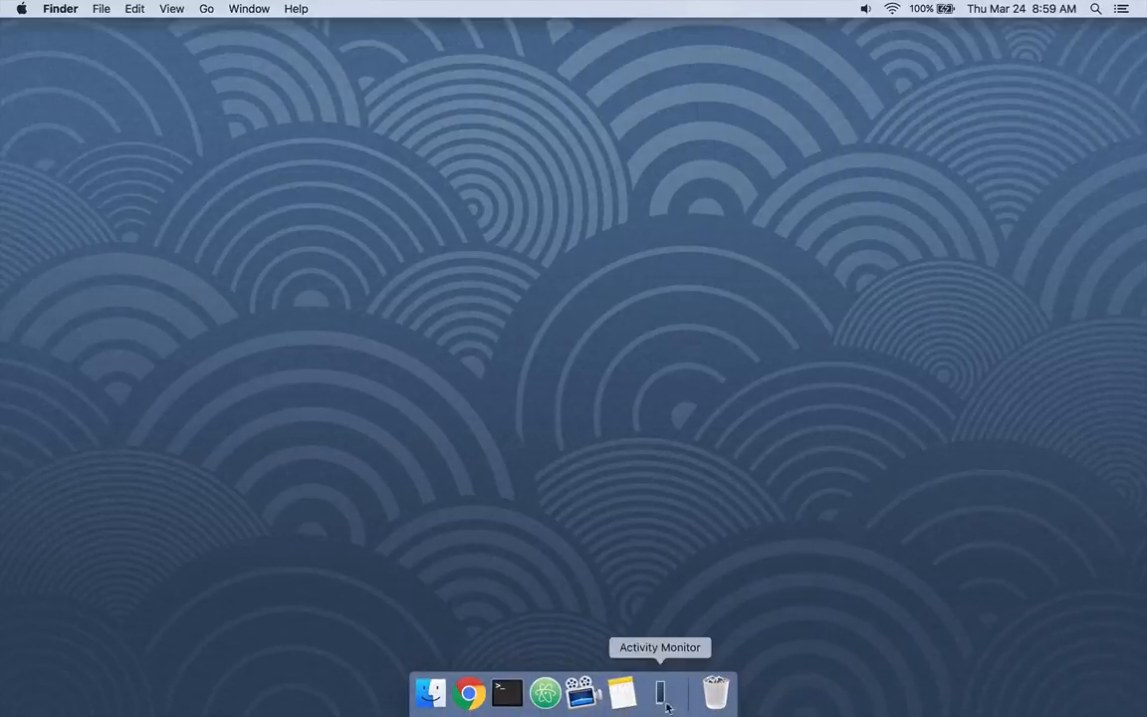
{"action": "right_click", "coordinate": [689, 693]}
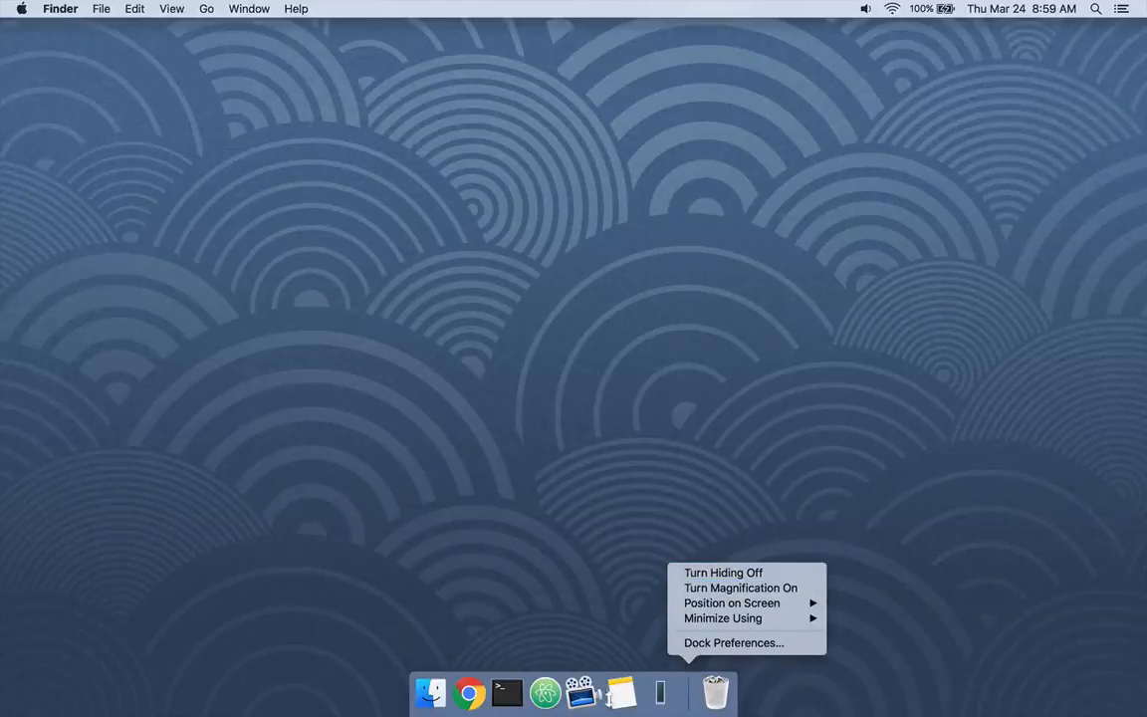
{"action": "mouse_move", "coordinate": [583, 572]}
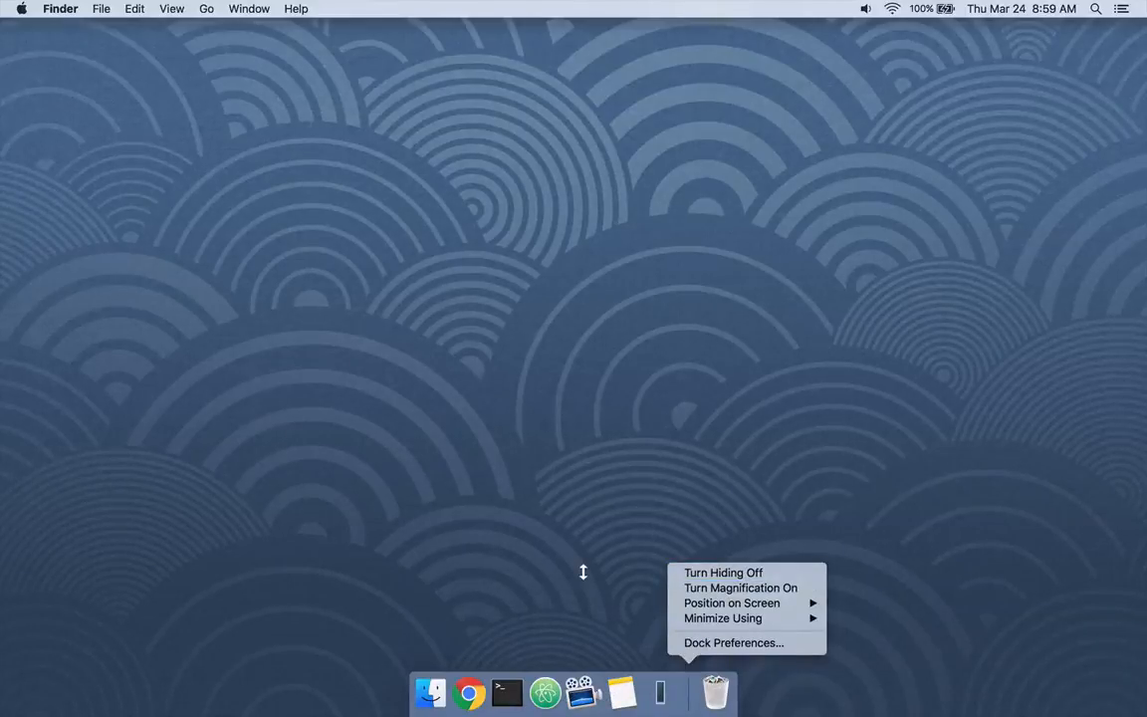
{"action": "left_click", "coordinate": [723, 572]}
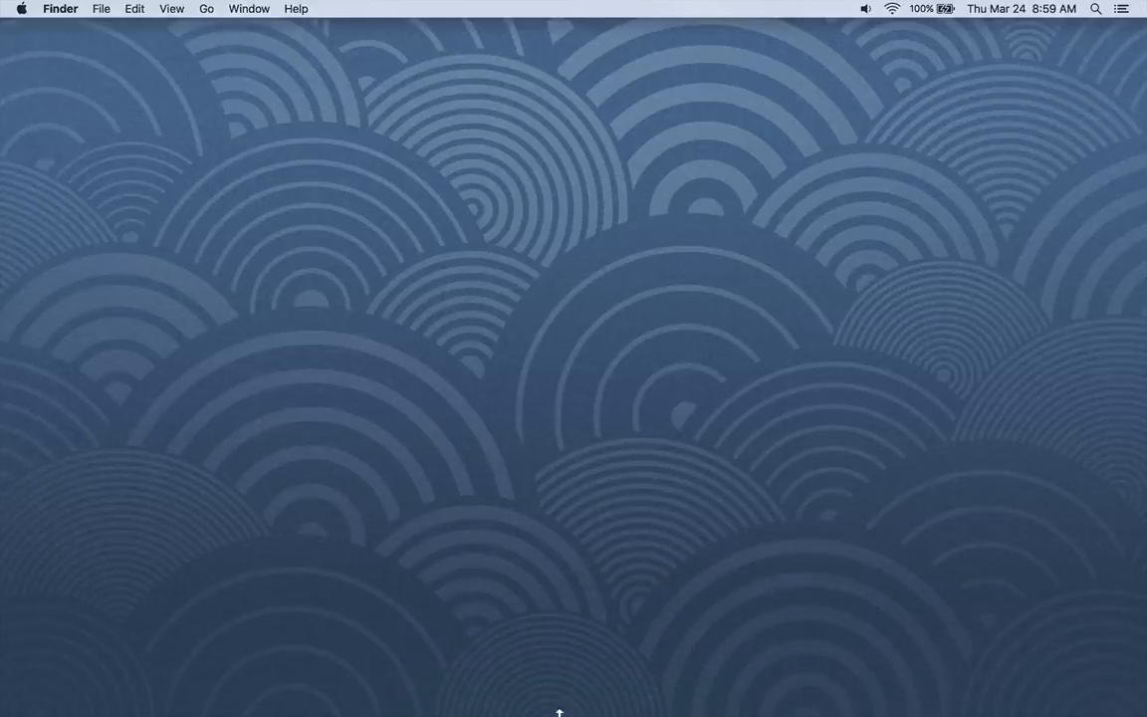
{"action": "mouse_move", "coordinate": [660, 692]}
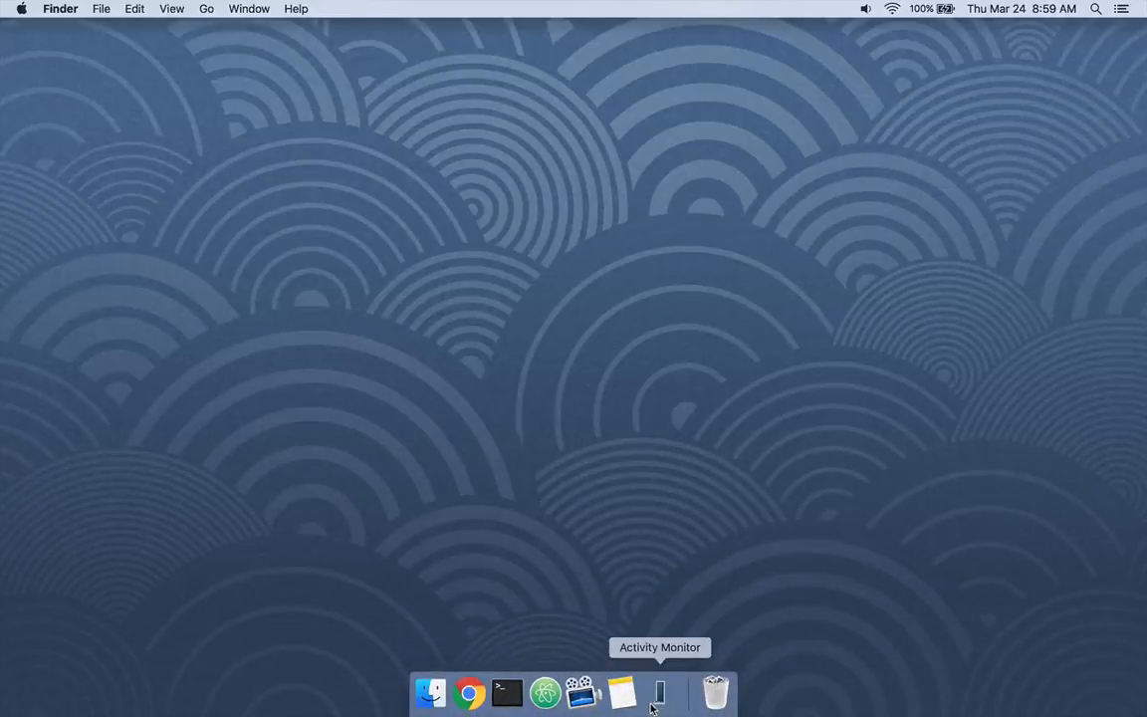